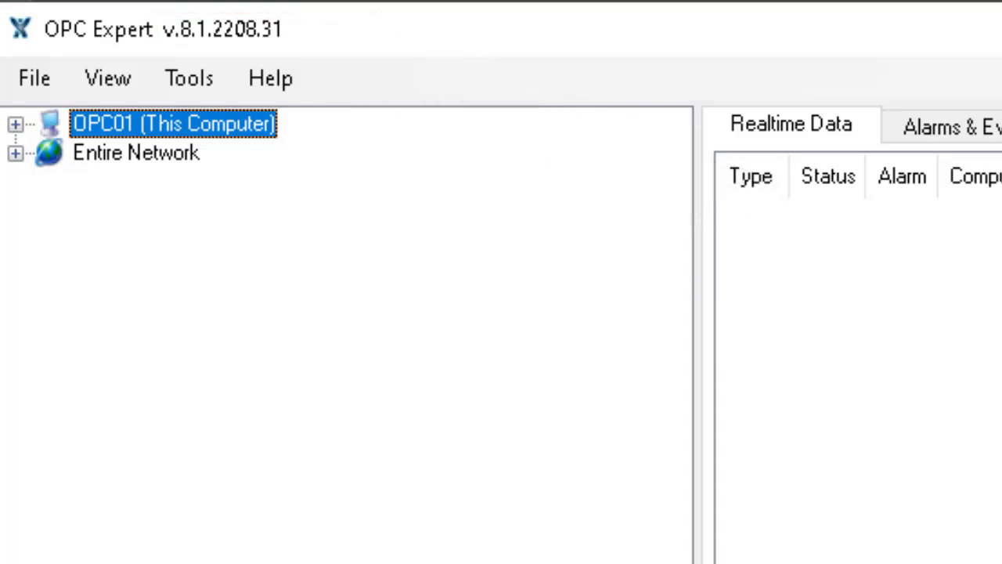
Expand OPC01 (This Computer) and discover its local OPC servers, including KEPServerEX 6.6
{"action": "left_click", "coordinate": [16, 125]}
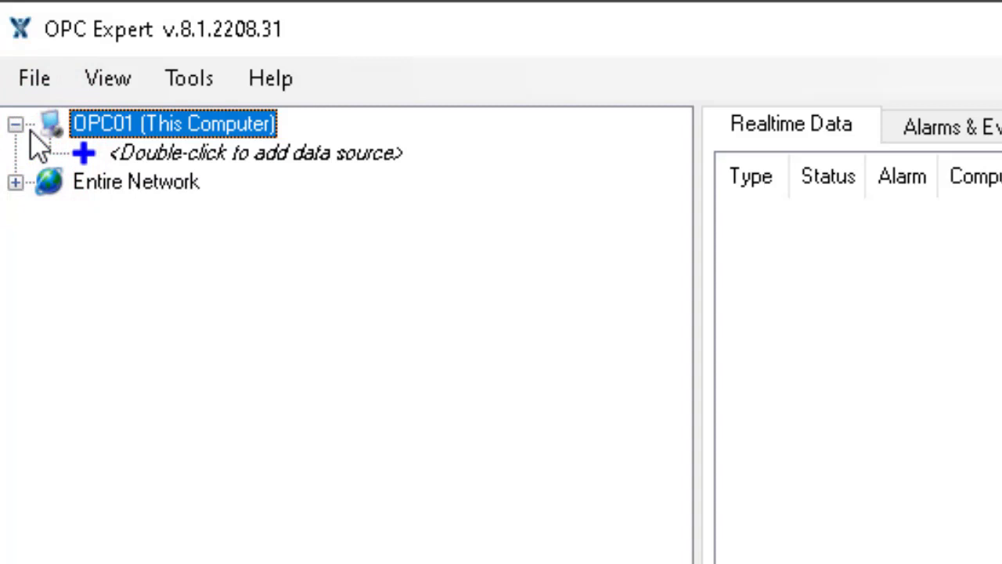
{"action": "double_click", "coordinate": [172, 122]}
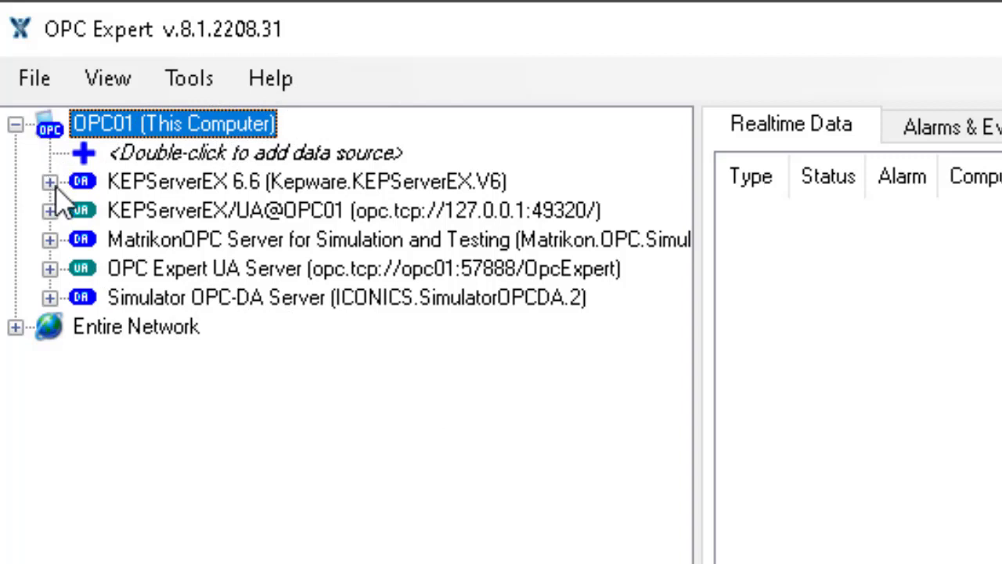
Browse KEPServerEX 6.6 down through Factory to the Buffer folder's four tags
{"action": "left_click", "coordinate": [50, 182]}
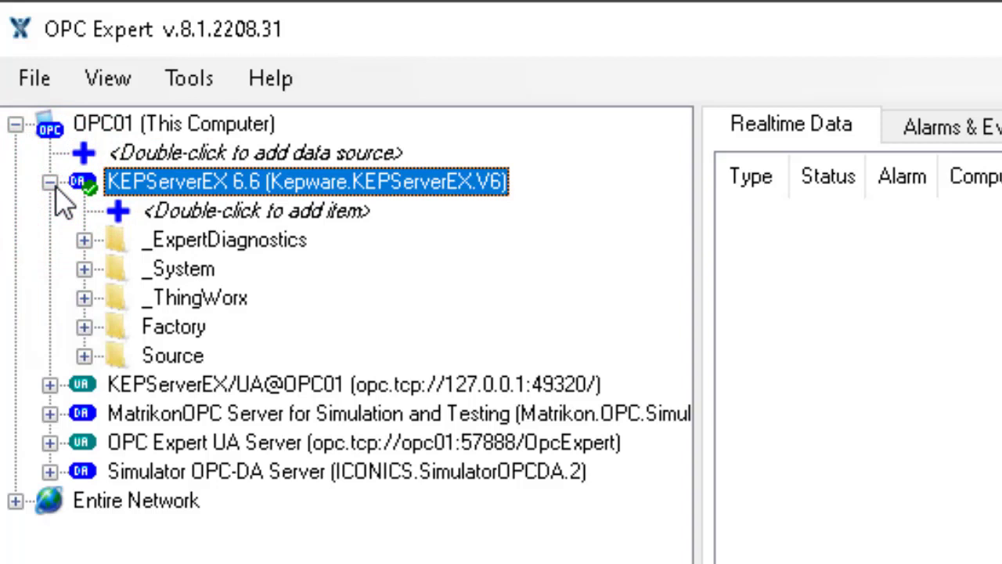
{"action": "mouse_move", "coordinate": [81, 347]}
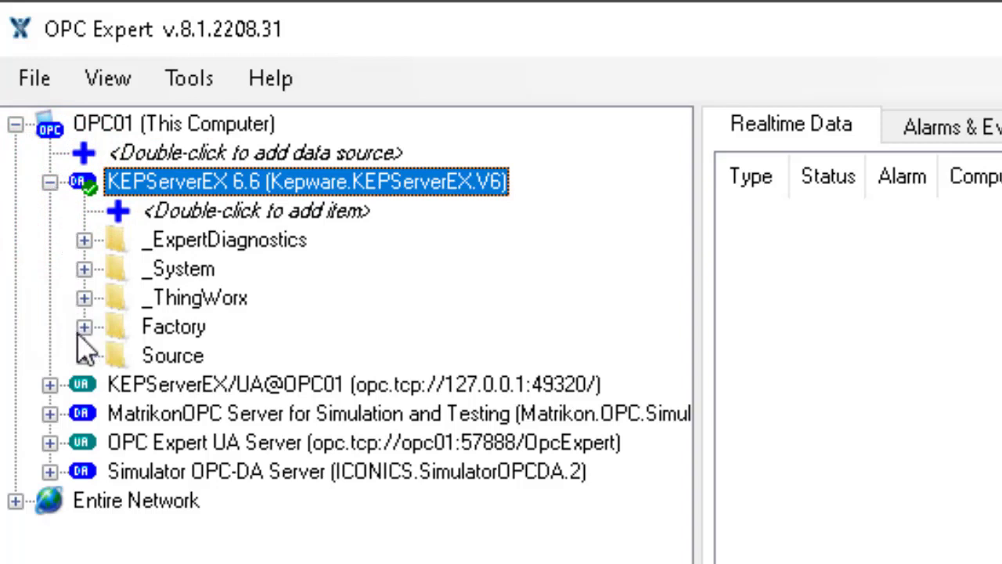
{"action": "left_click", "coordinate": [83, 328]}
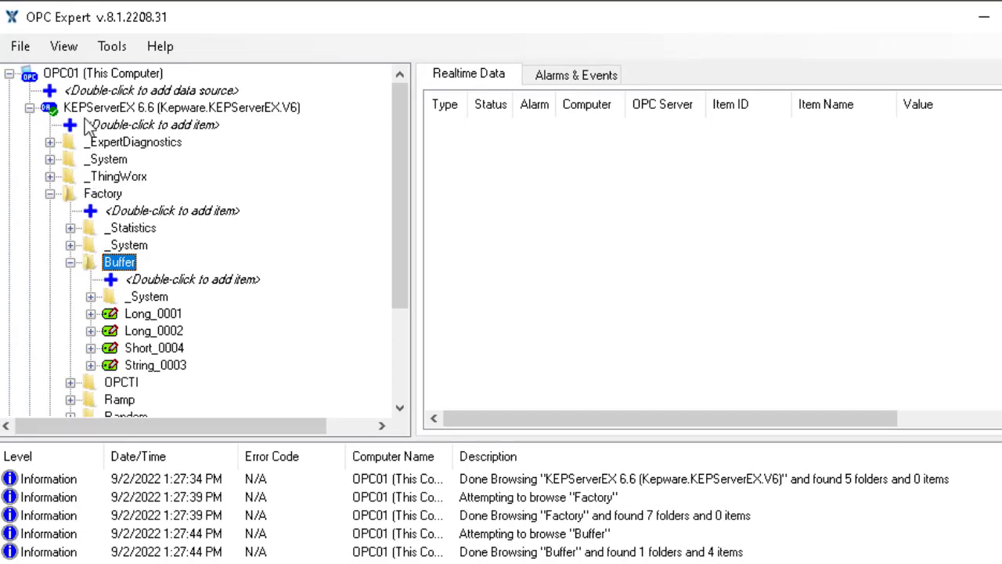
Deep browse KEPServerEX 6.6 from its context menu, finding all 222 items
{"action": "right_click", "coordinate": [182, 106]}
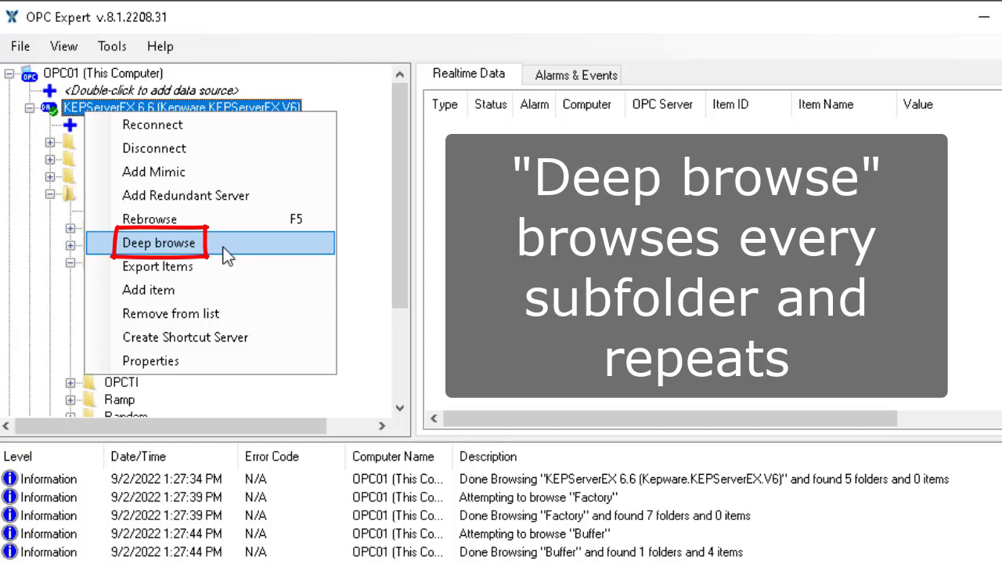
{"action": "left_click", "coordinate": [158, 242]}
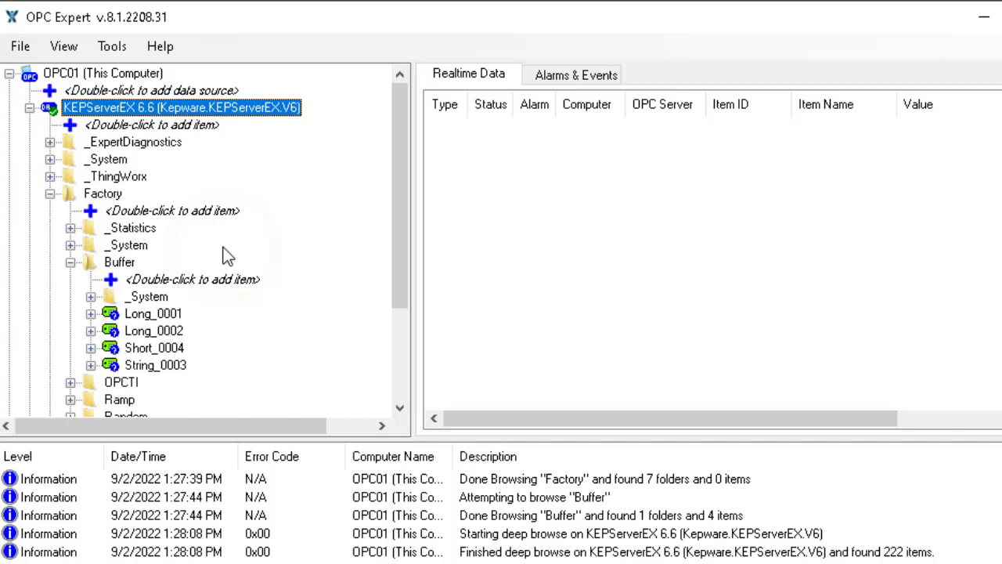
{"action": "left_click", "coordinate": [697, 551]}
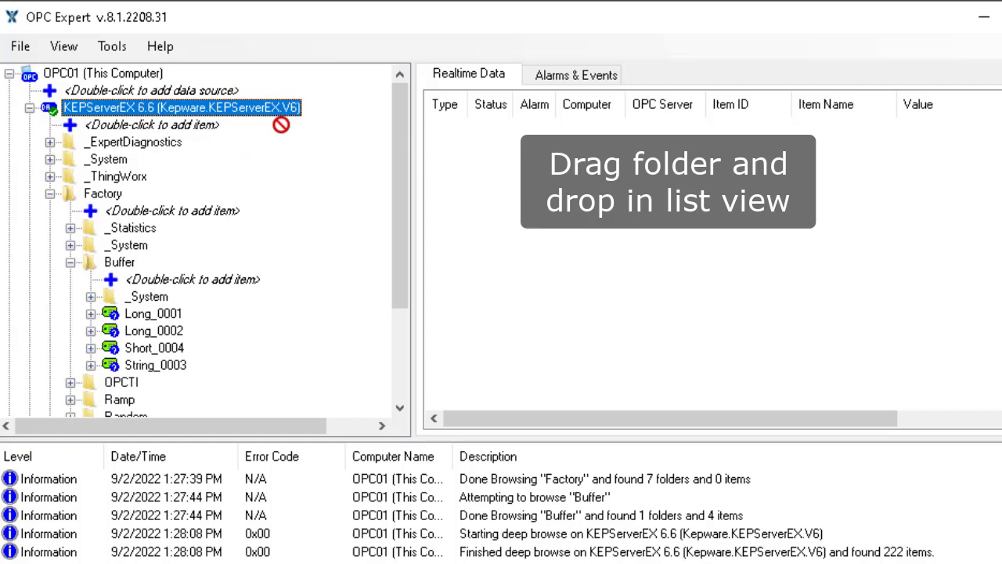
Drag KEPServerEX 6.6 into the Realtime Data list to subscribe all 222 items with live values
{"action": "left_click_drag", "start_coordinate": [180, 106], "coordinate": [666, 235]}
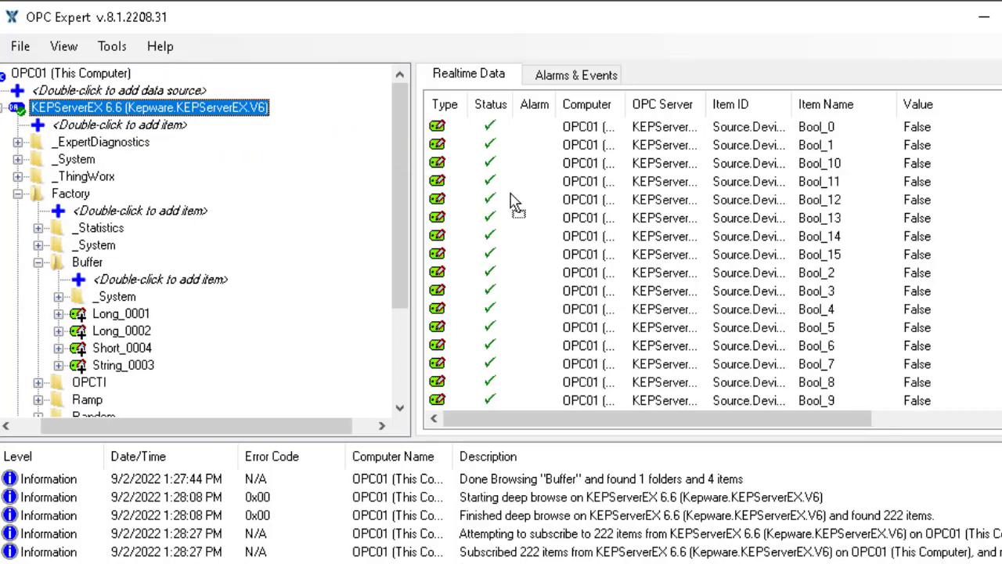
{"action": "mouse_move", "coordinate": [680, 368]}
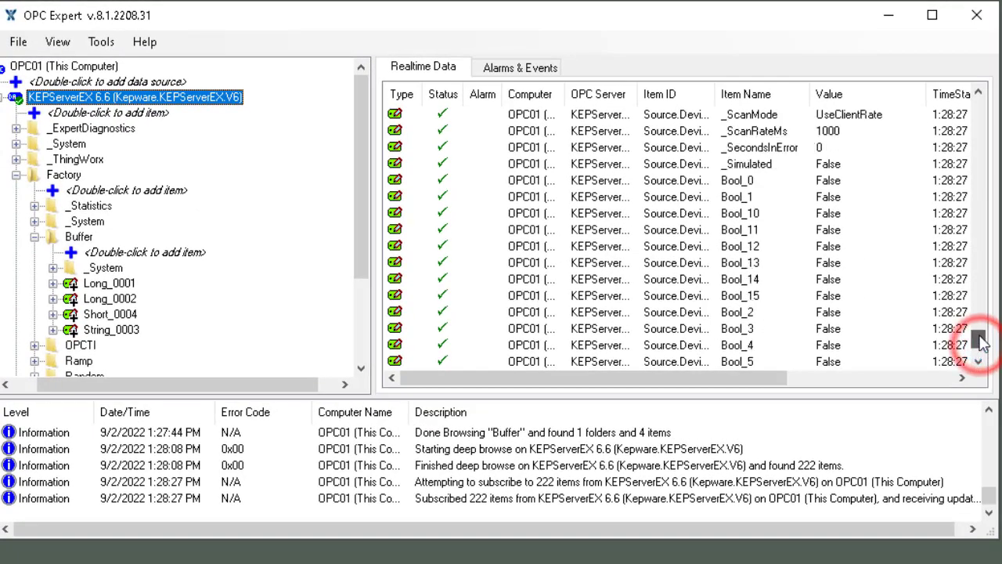
{"action": "scroll", "scroll_direction": "down", "scroll_amount": 3}
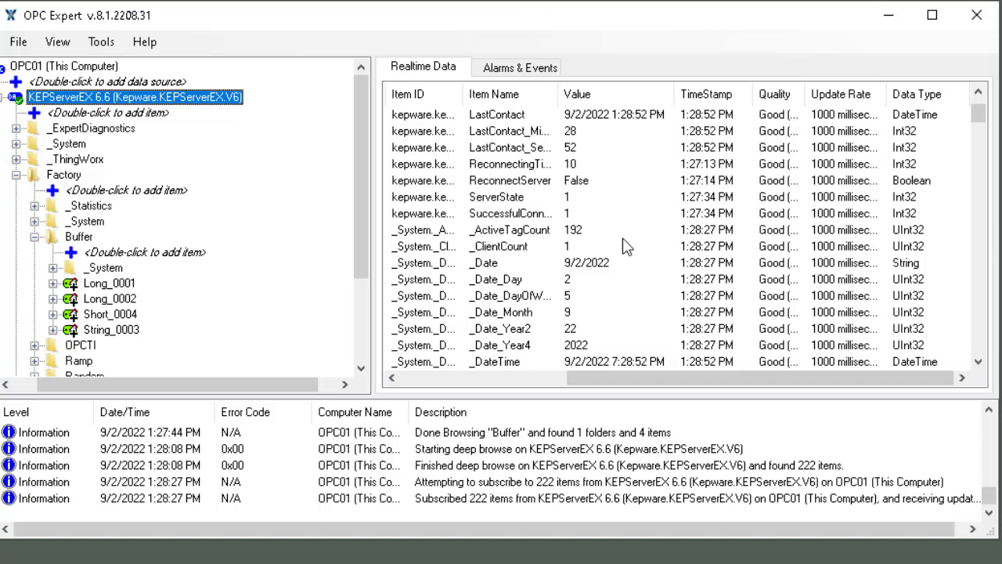
{"action": "left_click", "coordinate": [19, 41]}
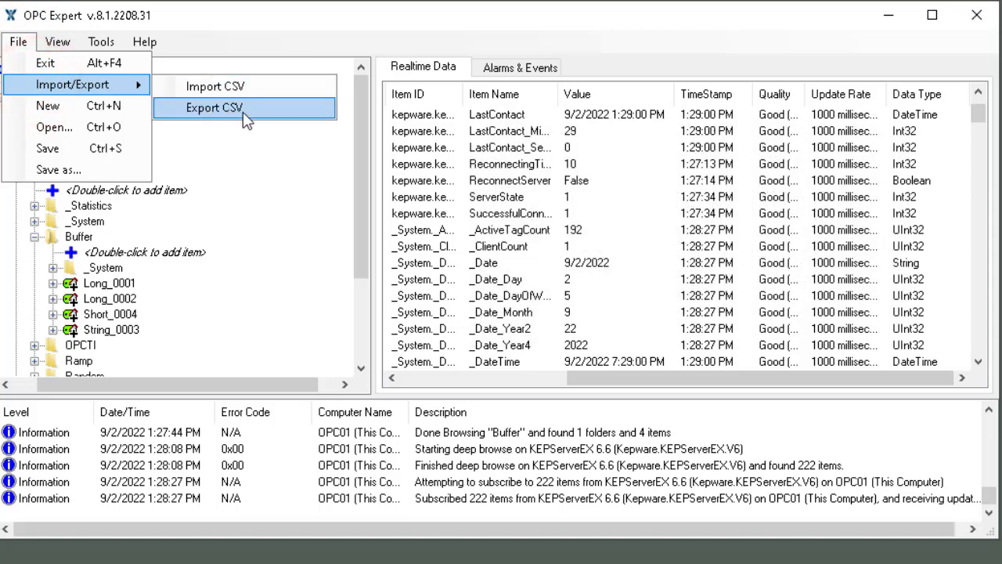
Start Export CSV for the subscribed items, keeping the Default attributes
{"action": "left_click", "coordinate": [213, 107]}
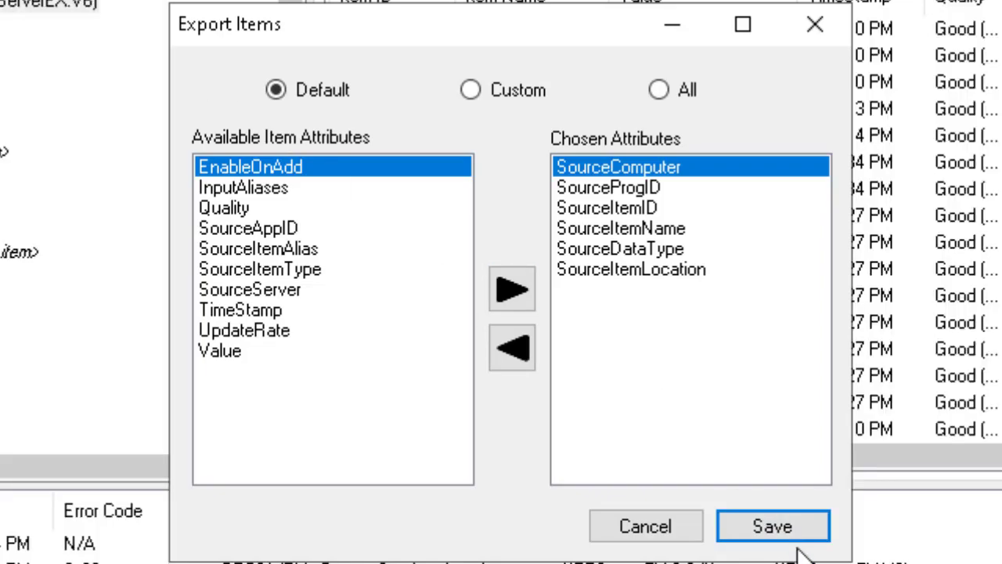
{"action": "left_click", "coordinate": [774, 526]}
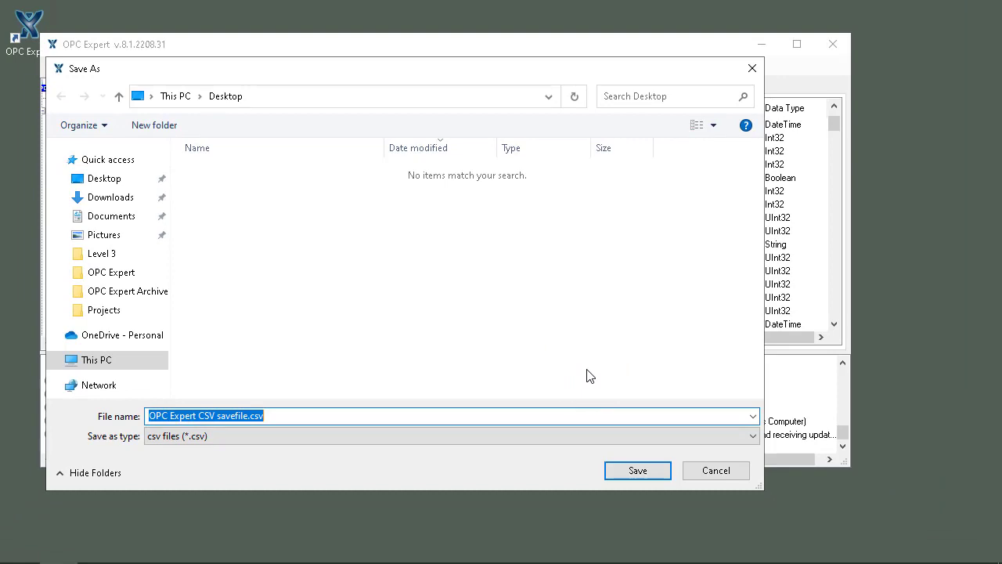
Save the export as 'OPC Expert CSV savefile.csv' on the Desktop and dismiss its Notepad preview
{"action": "left_click", "coordinate": [637, 470]}
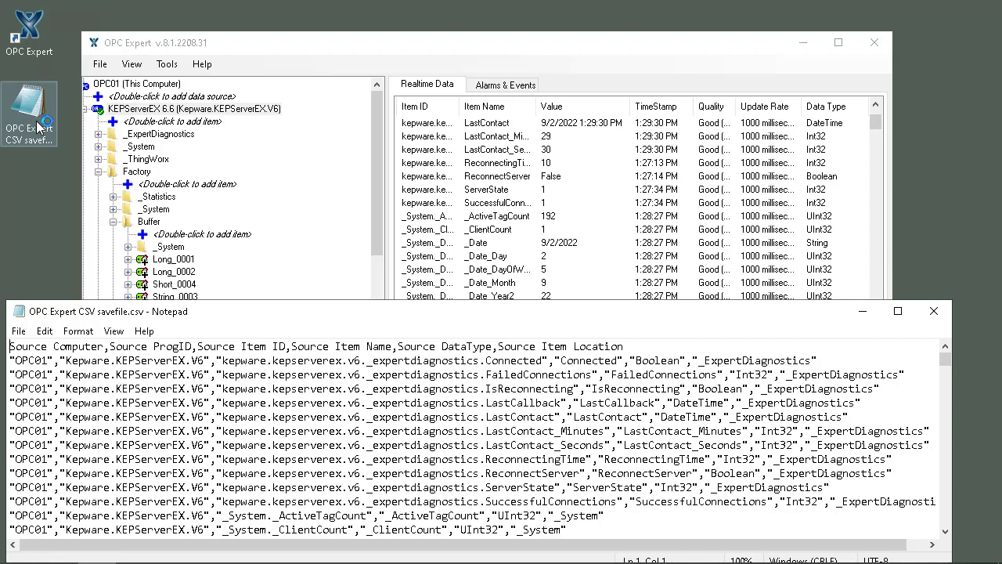
{"action": "mouse_move", "coordinate": [933, 310]}
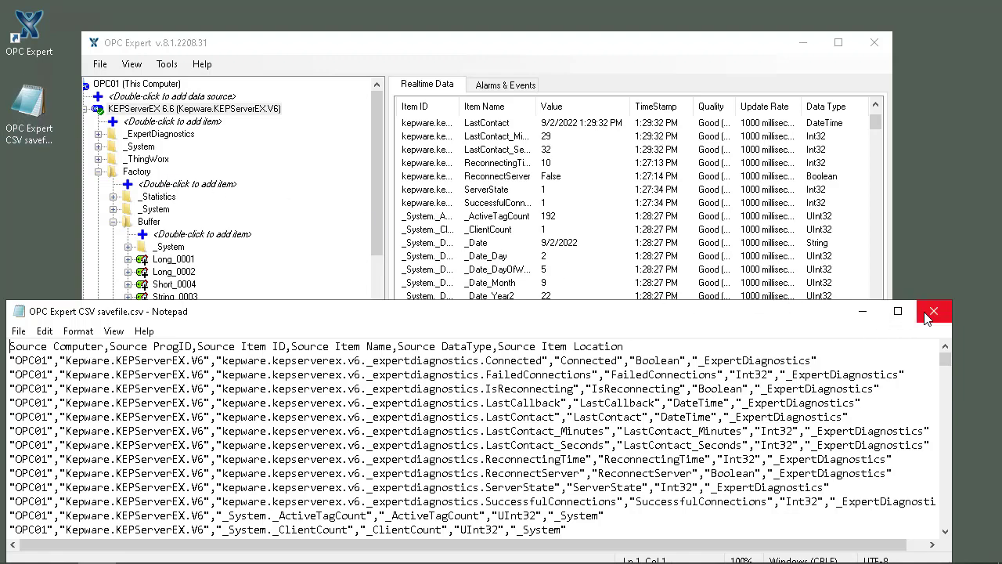
{"action": "left_click", "coordinate": [933, 310]}
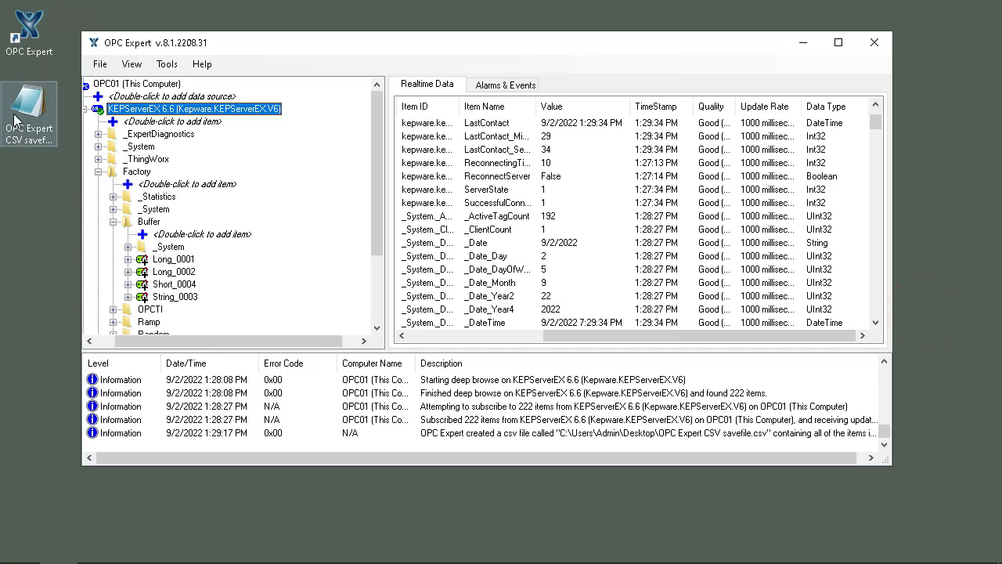
Open the exported CSV from the desktop in Excel via Open with
{"action": "right_click", "coordinate": [28, 113]}
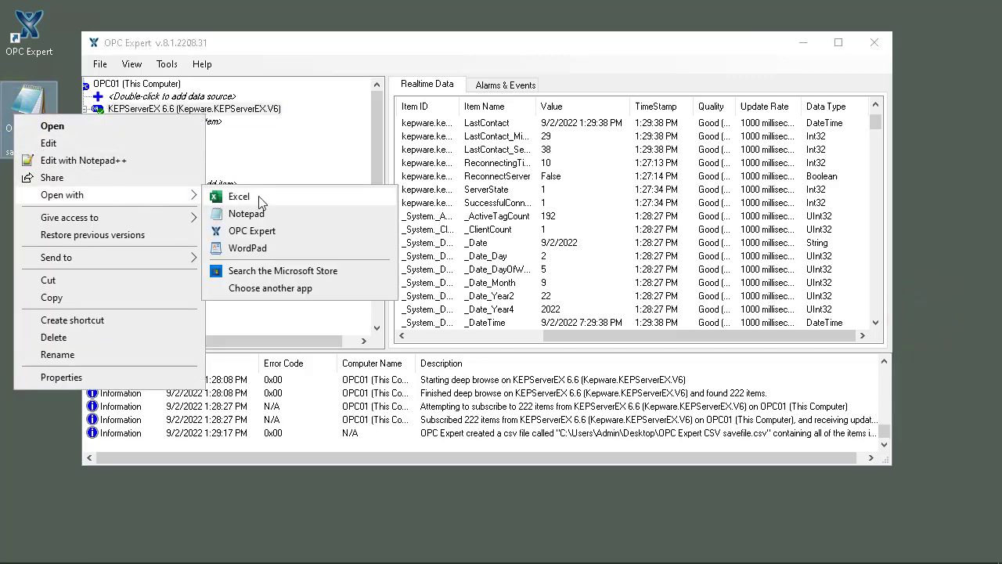
{"action": "left_click", "coordinate": [238, 197]}
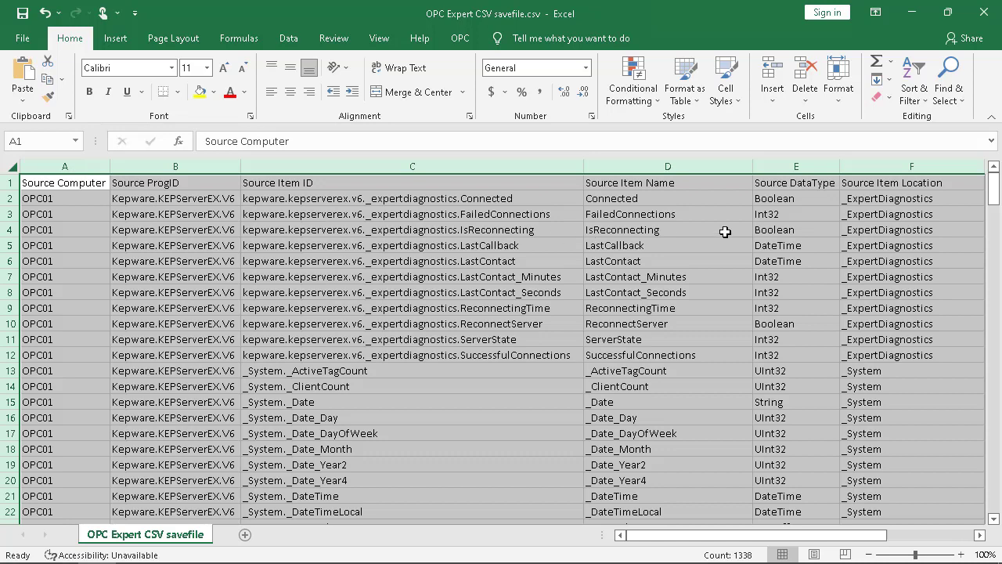
Delete all rows of the CSV sheet in Excel, leaving it blank, and return to OPC Expert
{"action": "left_click", "coordinate": [667, 229]}
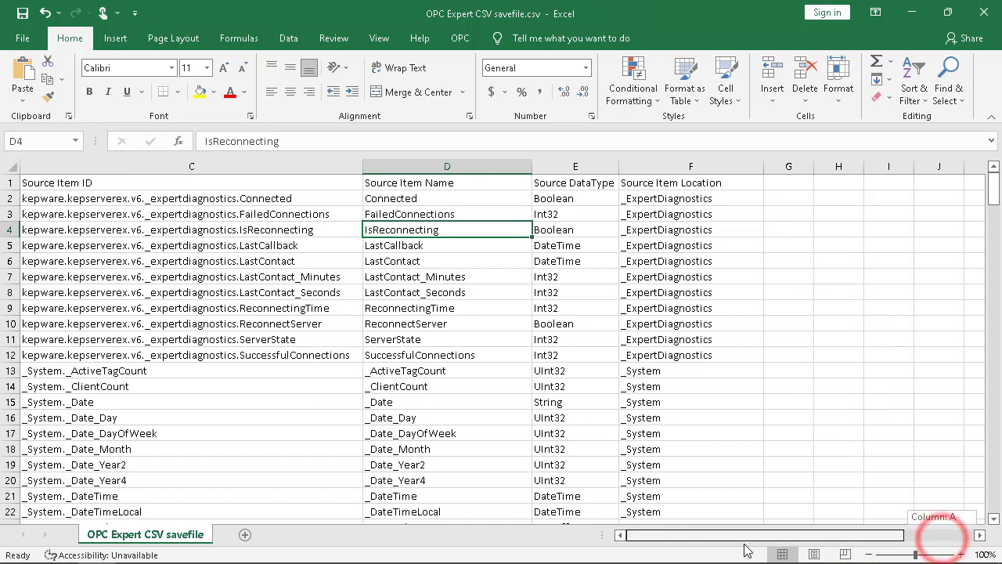
{"action": "scroll", "scroll_direction": "left", "scroll_amount": 3}
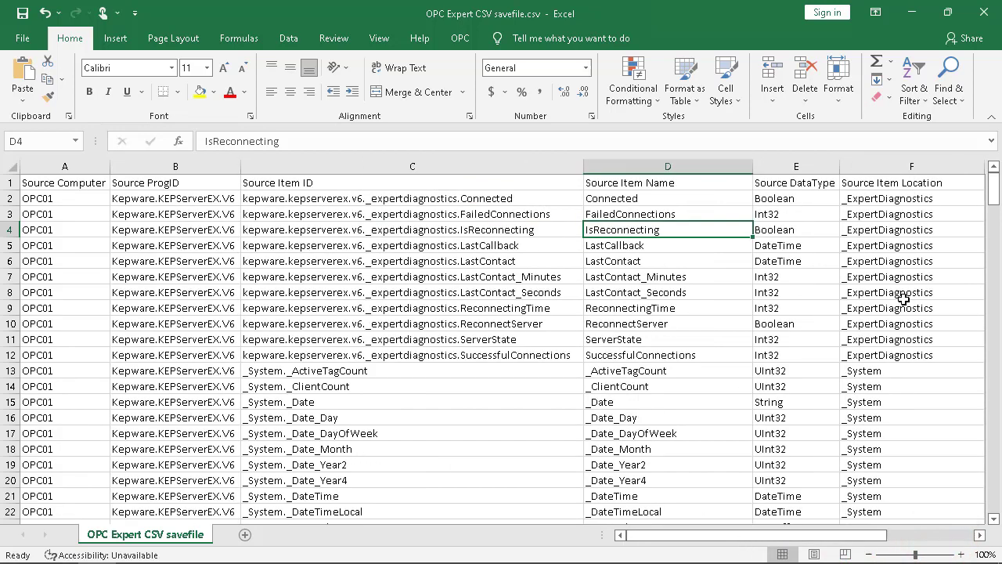
{"action": "left_click_drag", "start_coordinate": [992, 180], "coordinate": [992, 194]}
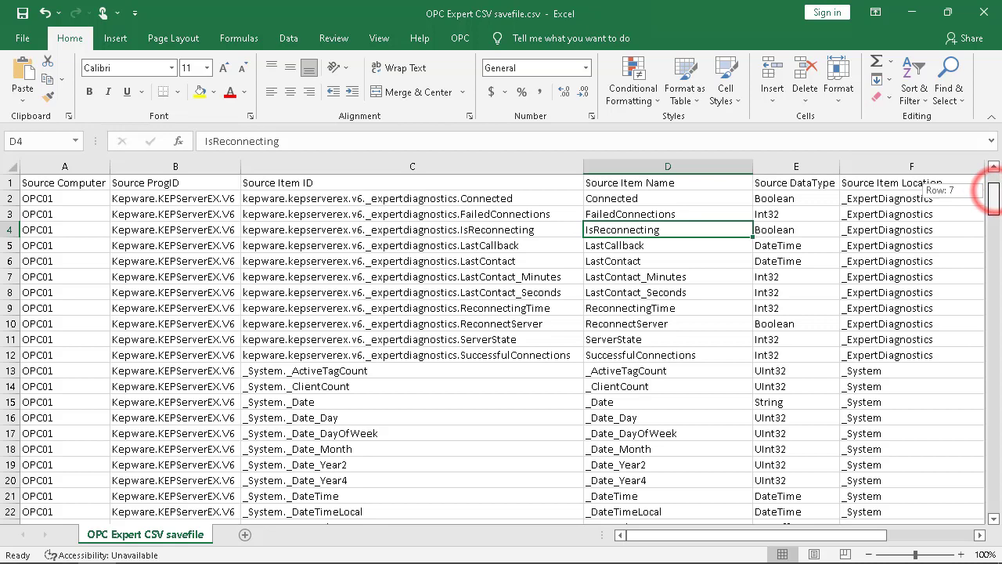
{"action": "scroll", "scroll_direction": "down", "scroll_amount": 3}
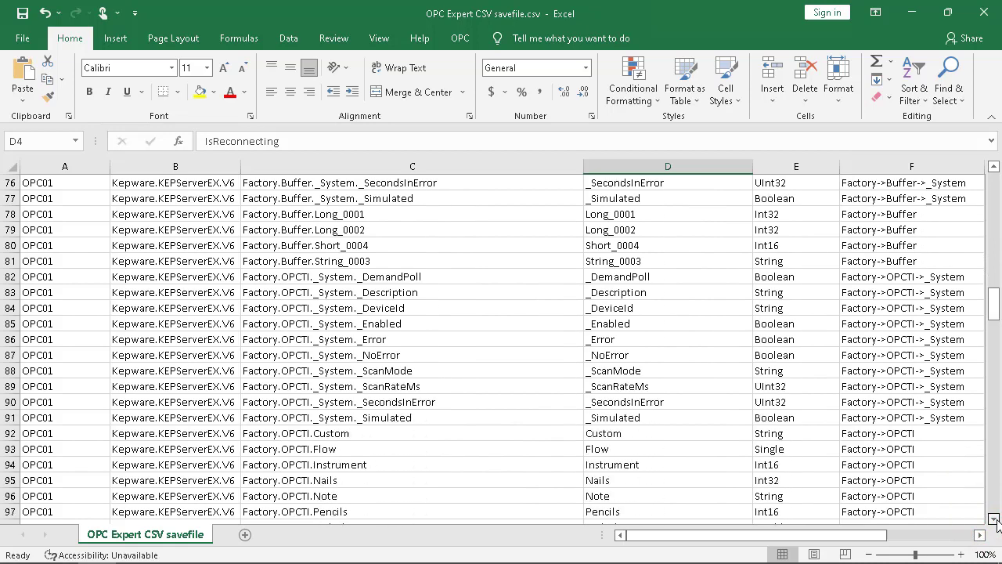
{"action": "scroll", "scroll_direction": "down", "scroll_amount": 3}
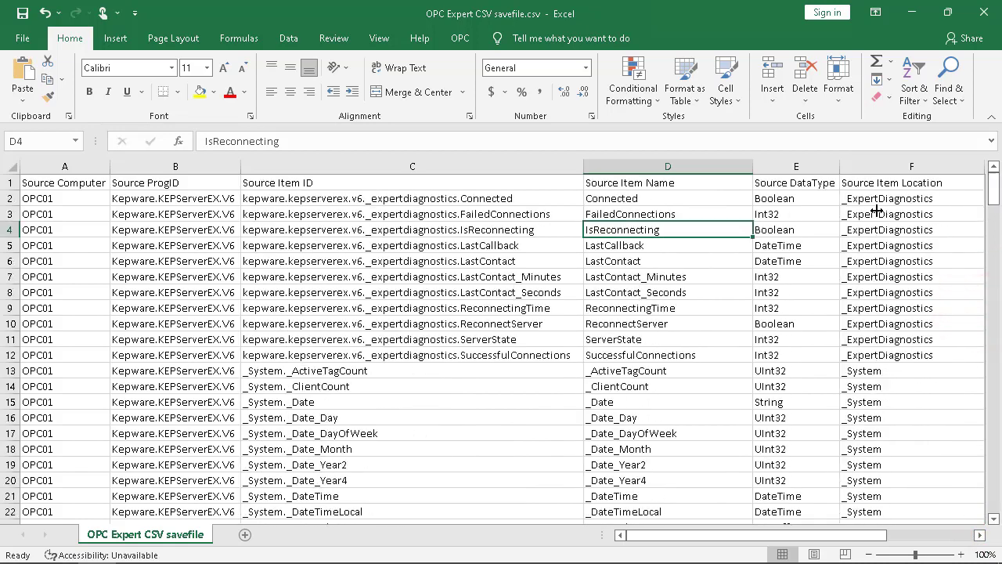
{"action": "left_click", "coordinate": [175, 307]}
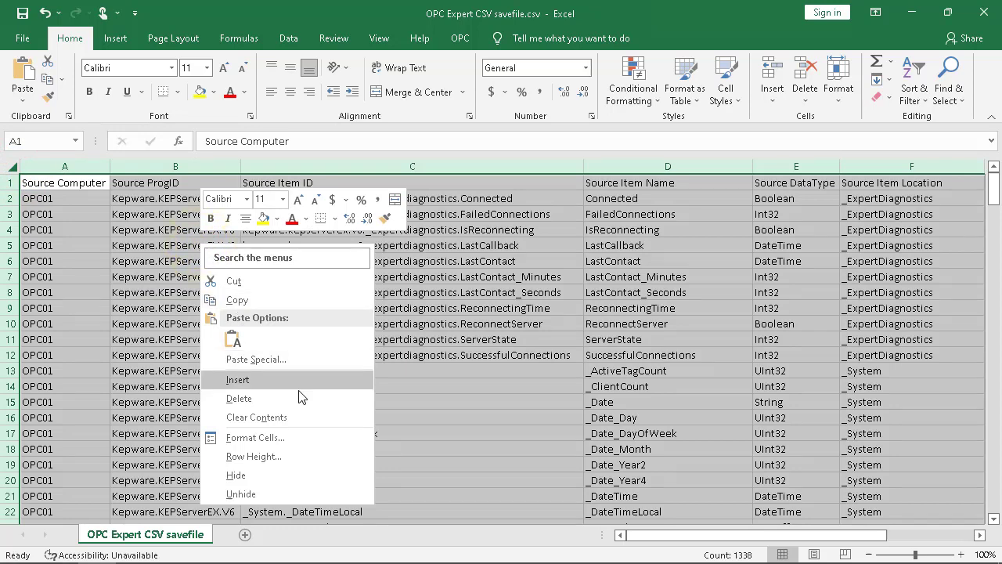
{"action": "left_click", "coordinate": [238, 399]}
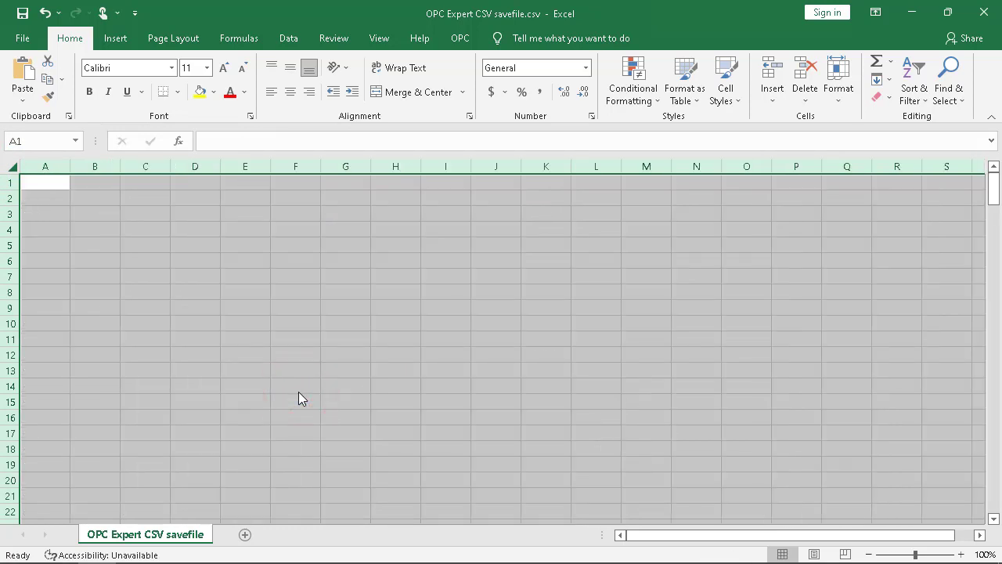
{"action": "left_click", "coordinate": [44, 182]}
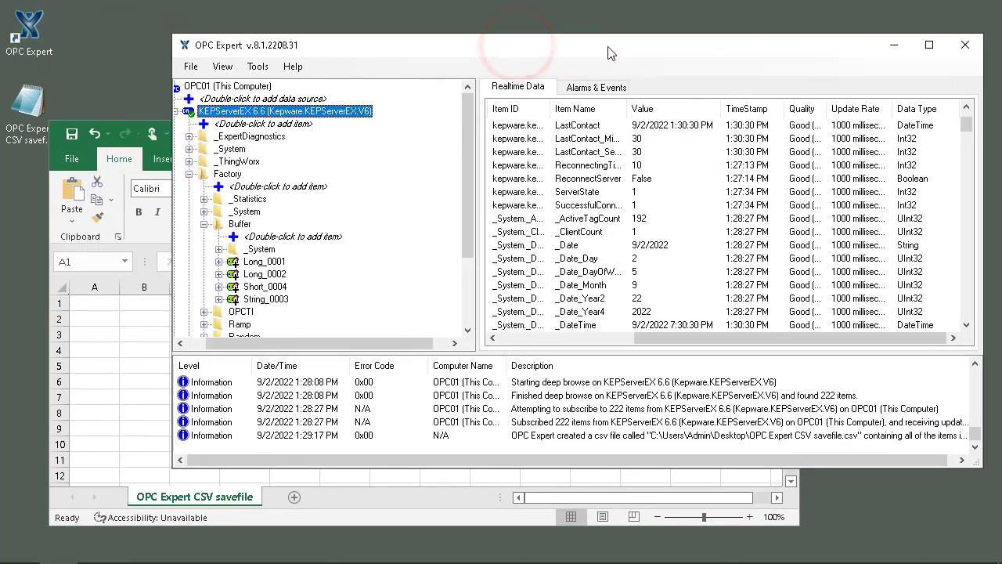
Select all subscribed Realtime Data items with Ctrl+A and copy them via the More actions
{"action": "left_click", "coordinate": [720, 164]}
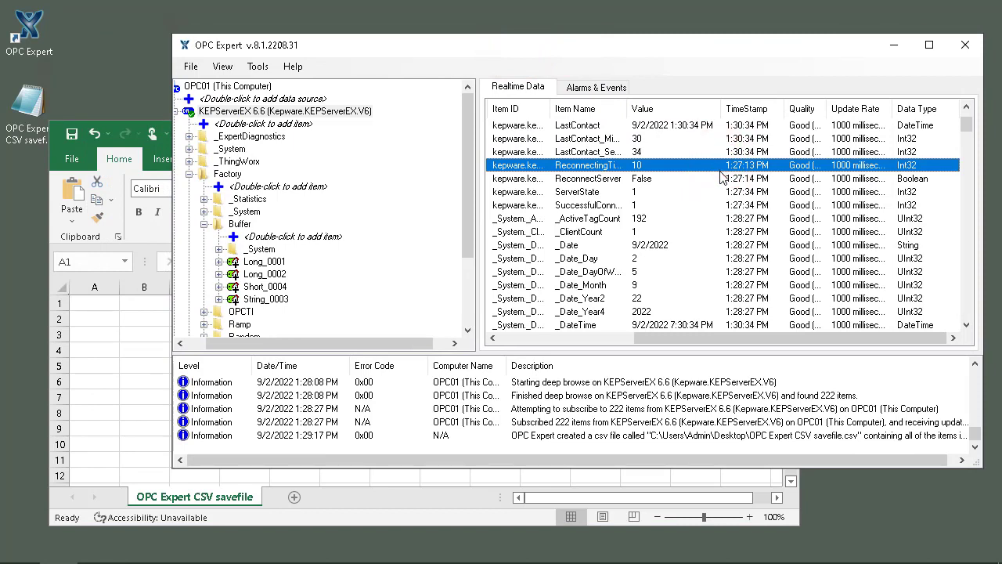
{"action": "mouse_move", "coordinate": [654, 210]}
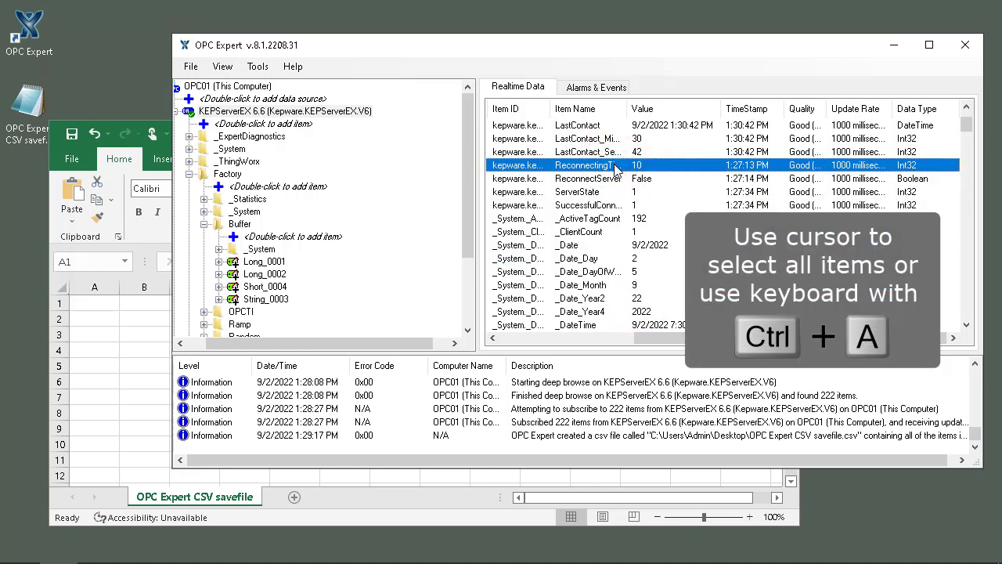
{"action": "key", "text": "ctrl+a"}
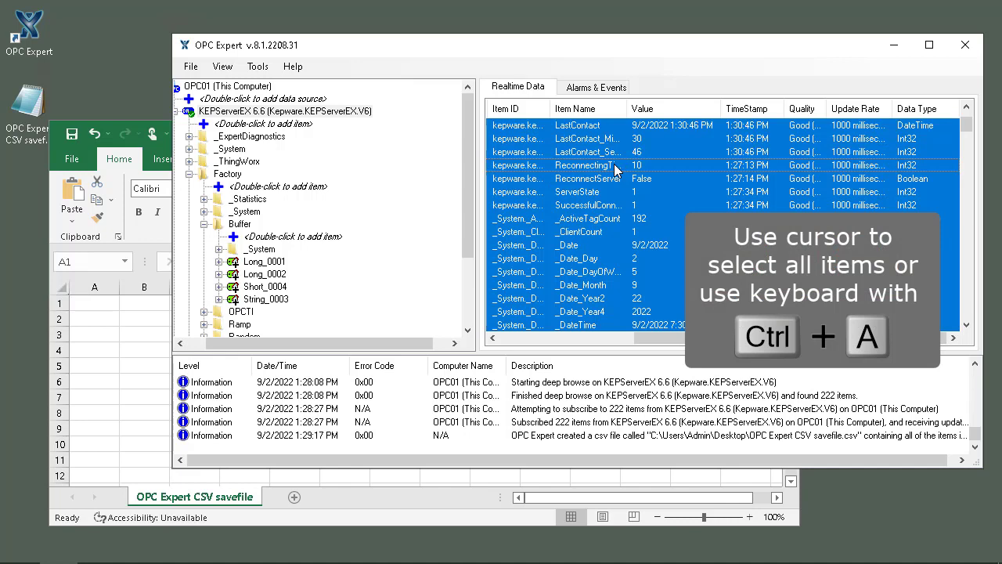
{"action": "right_click", "coordinate": [619, 170]}
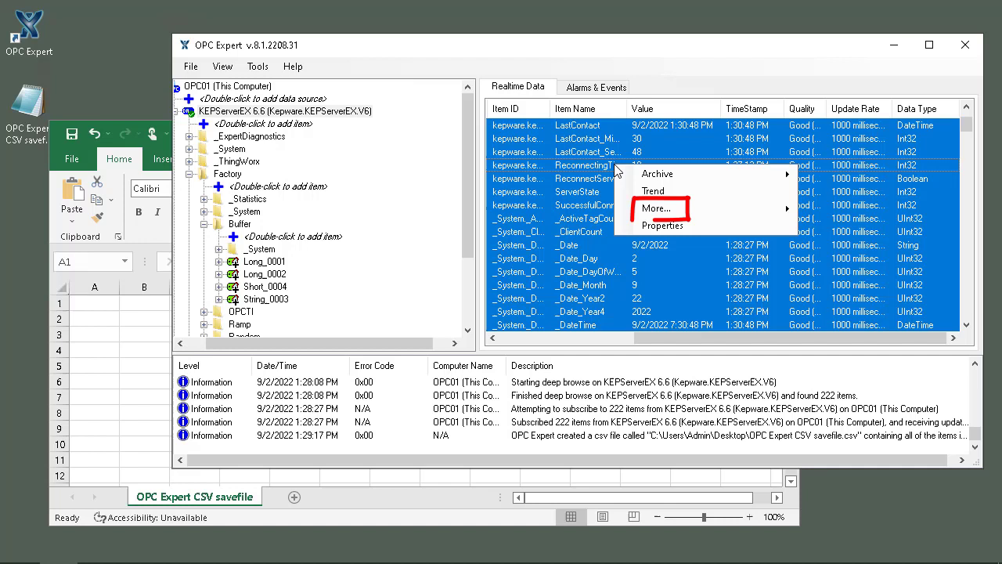
{"action": "left_click", "coordinate": [658, 207]}
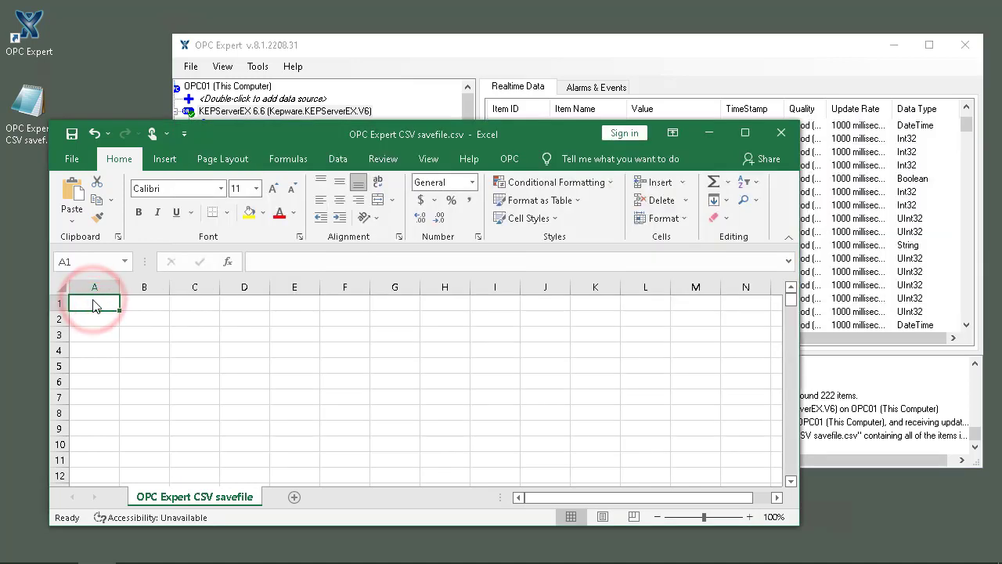
Paste the copied items at A1, filling the sheet with source details, data types and live values
{"action": "right_click", "coordinate": [94, 303]}
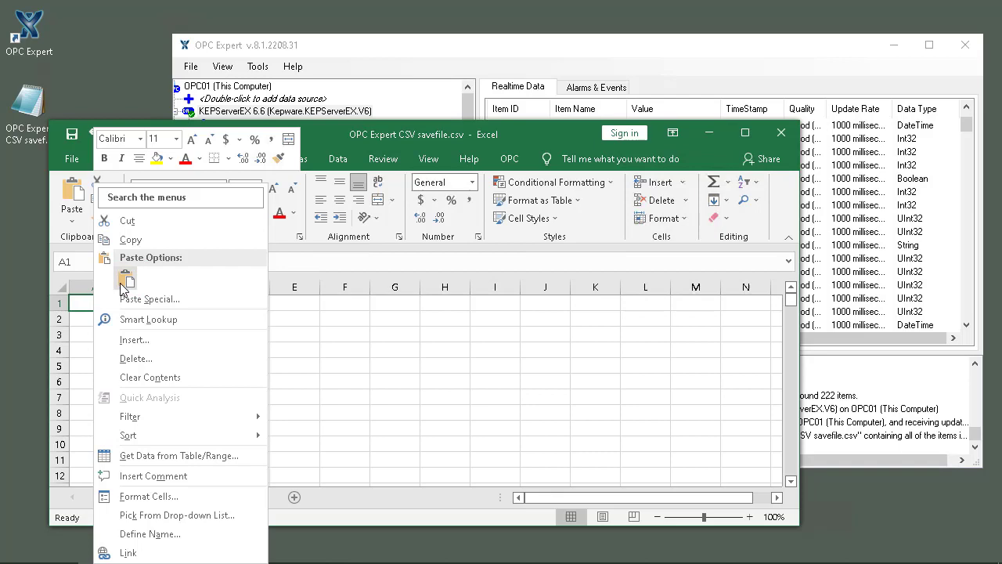
{"action": "left_click", "coordinate": [127, 278]}
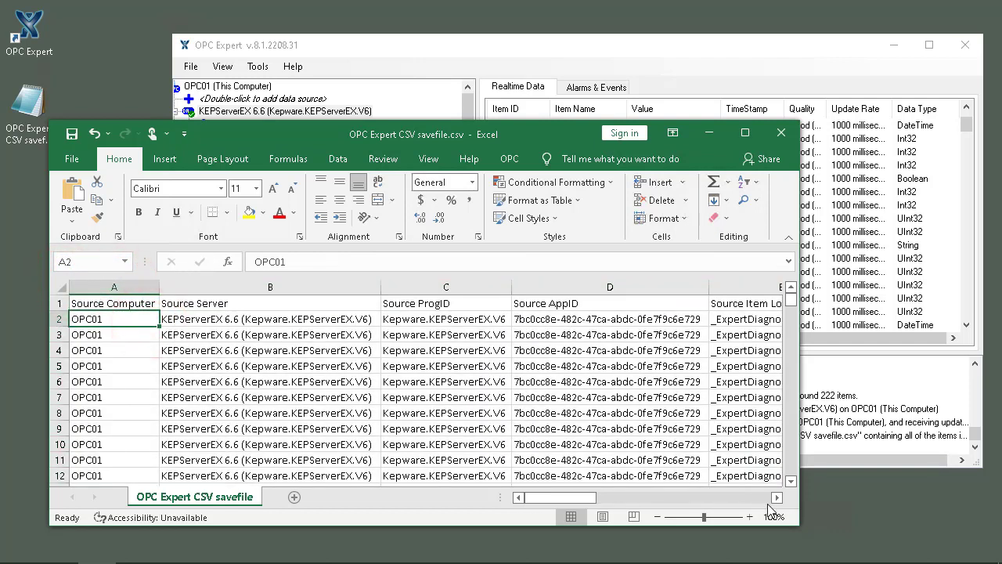
{"action": "scroll", "scroll_direction": "right", "scroll_amount": 3}
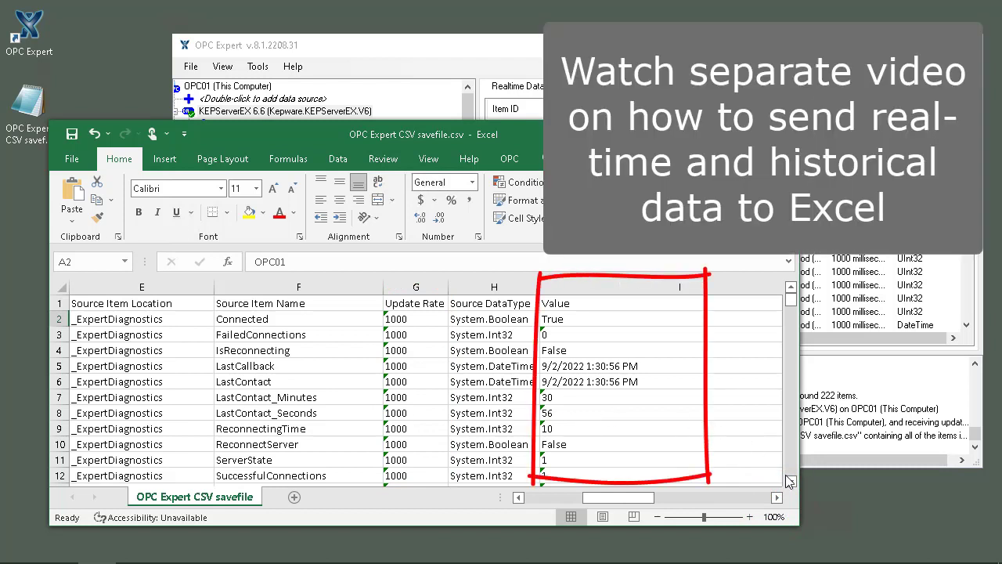
{"action": "scroll", "scroll_direction": "down", "scroll_amount": 3}
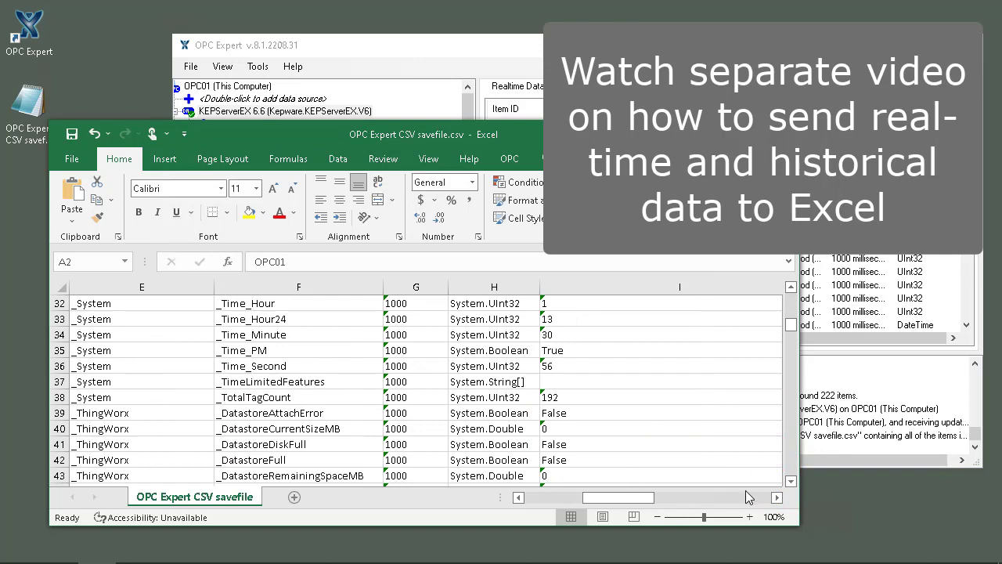
{"action": "left_click", "coordinate": [776, 498]}
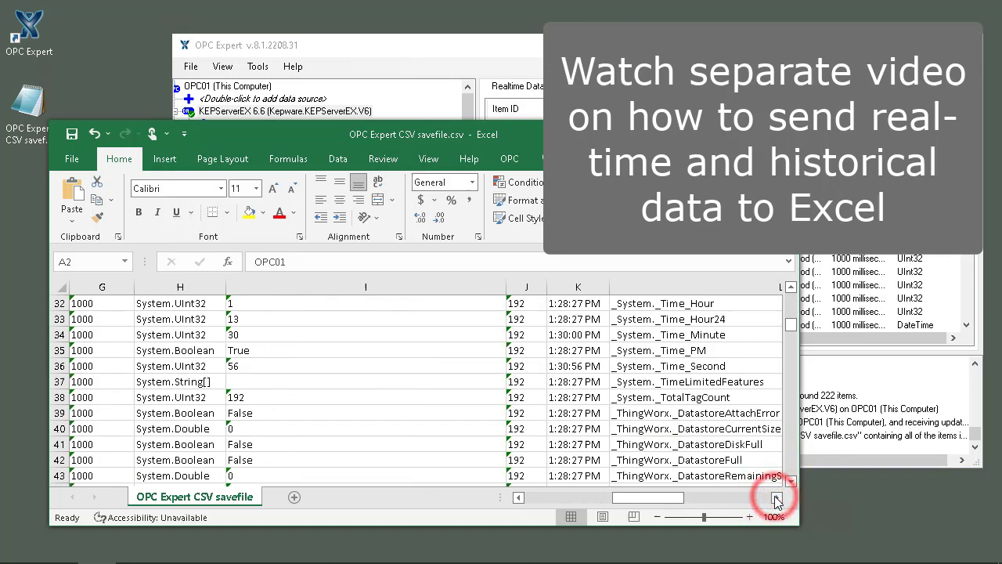
{"action": "left_click", "coordinate": [773, 498]}
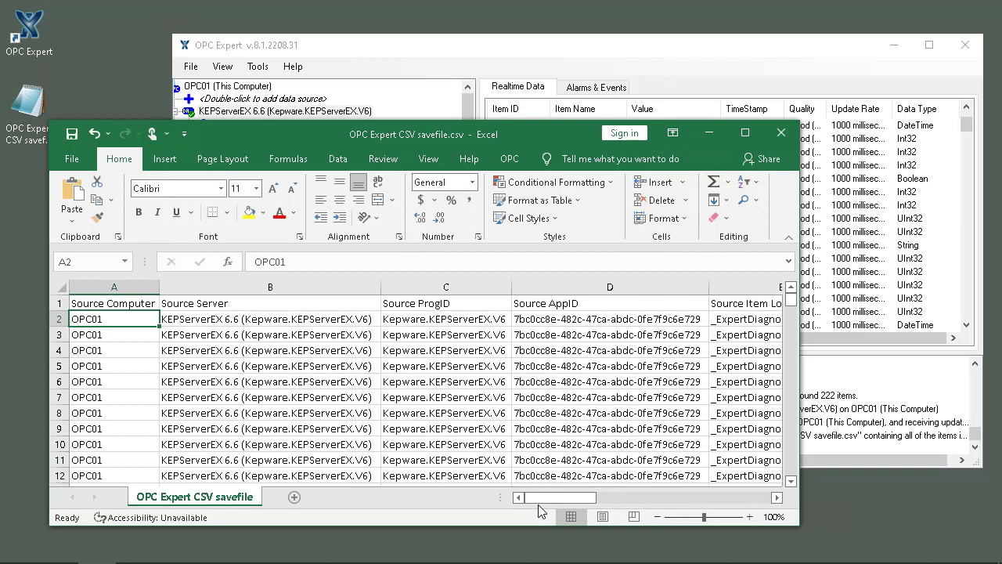
{"action": "mouse_move", "coordinate": [629, 433]}
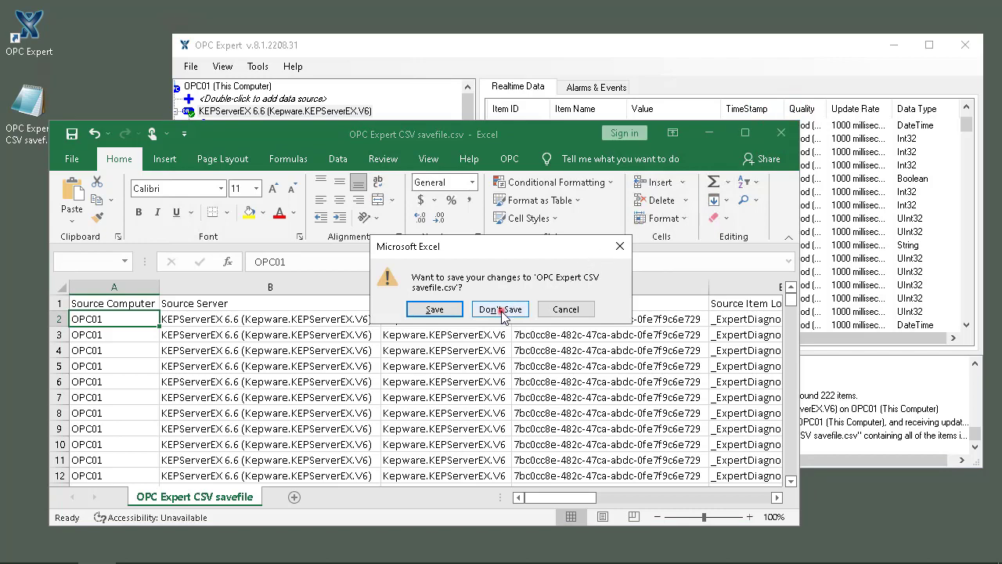
Discard the Excel workbook changes and exit OPC Expert, leaving the desktop with the exported CSV
{"action": "left_click", "coordinate": [500, 308]}
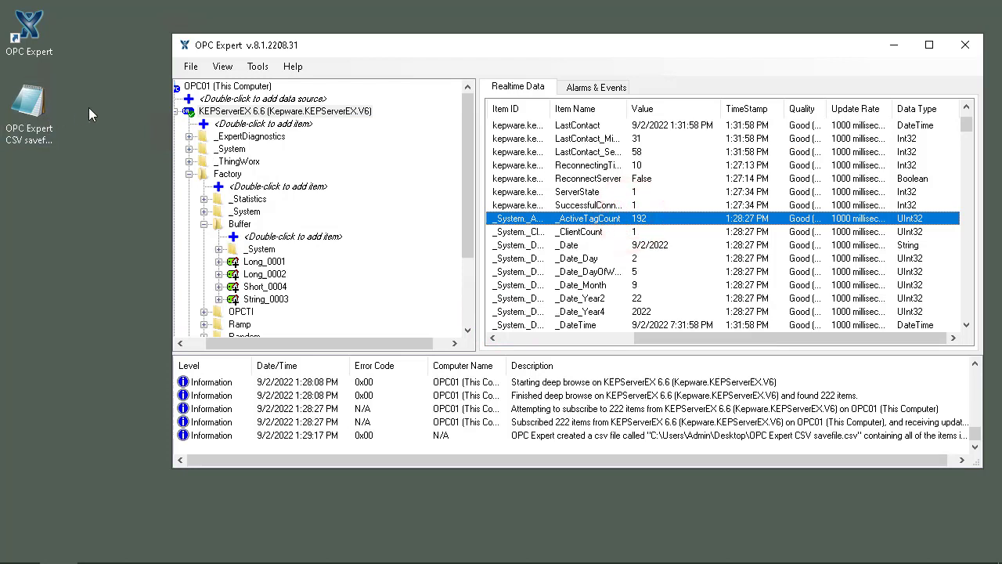
{"action": "left_click", "coordinate": [191, 66]}
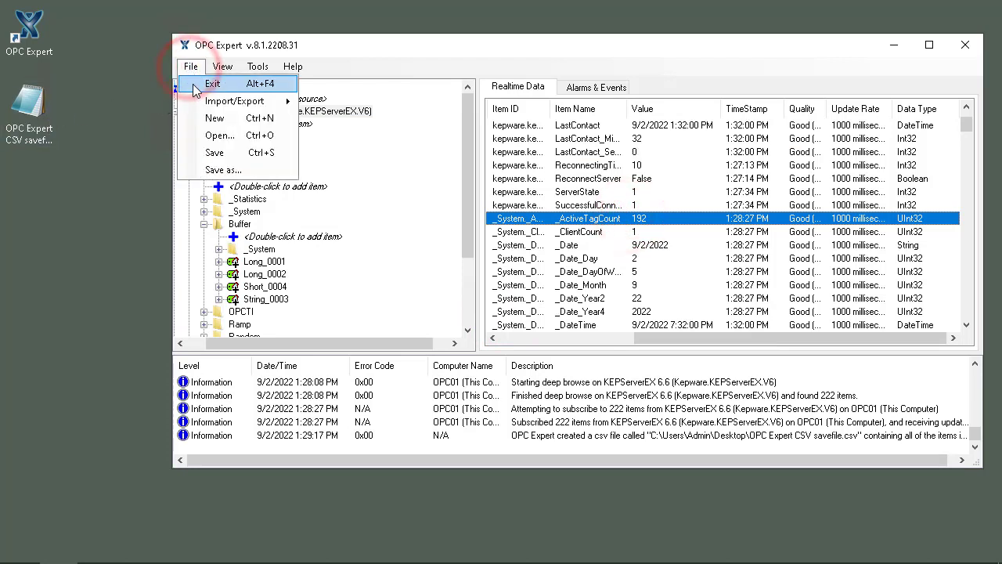
{"action": "left_click", "coordinate": [213, 83]}
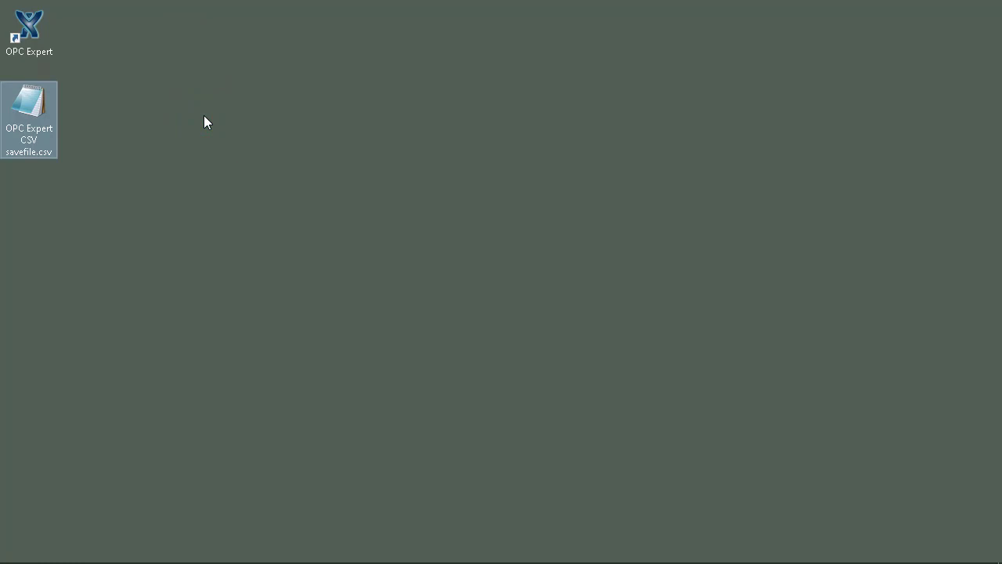
Relaunch OPC Expert and trim the CSV in Notepad to the header plus seven Factory.OPCTI items (Flow to Uint)
{"action": "double_click", "coordinate": [28, 28]}
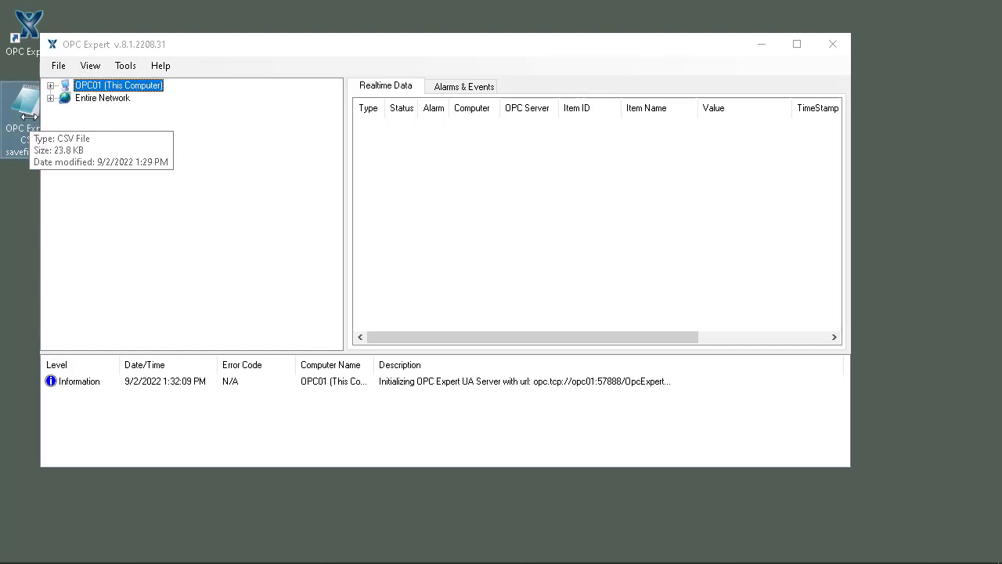
{"action": "double_click", "coordinate": [19, 110]}
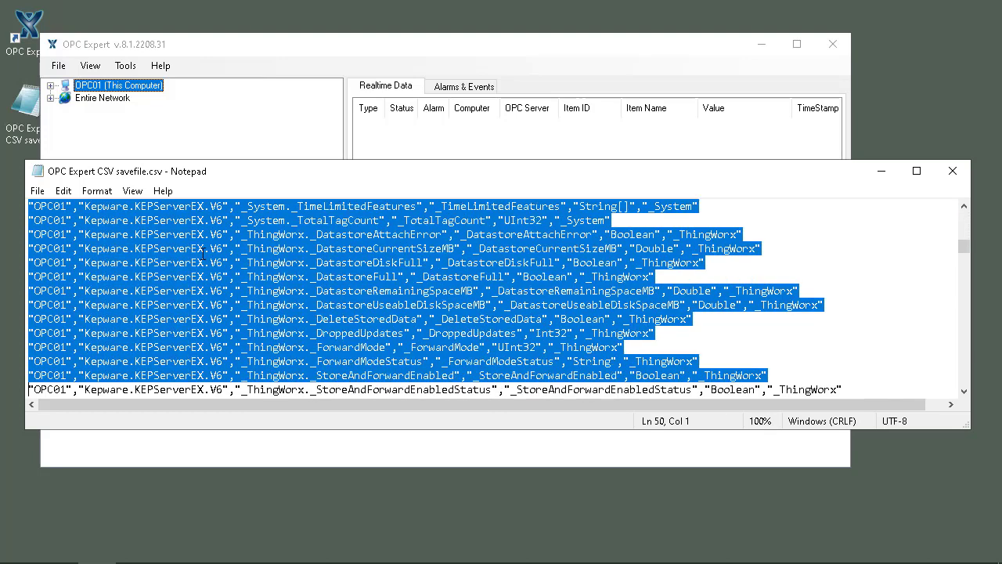
{"action": "scroll", "scroll_direction": "down", "scroll_amount": 3}
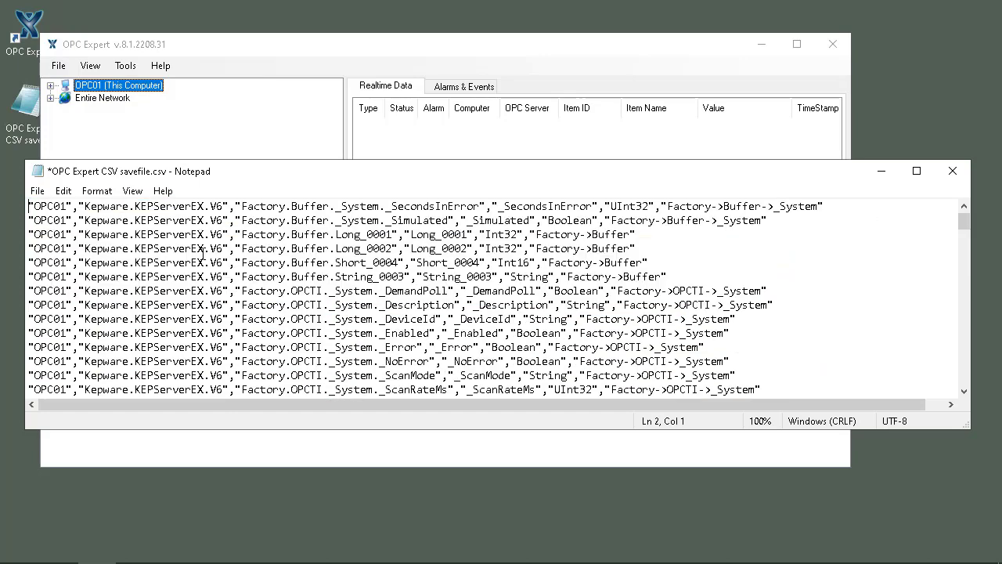
{"action": "scroll", "scroll_direction": "down", "scroll_amount": 3}
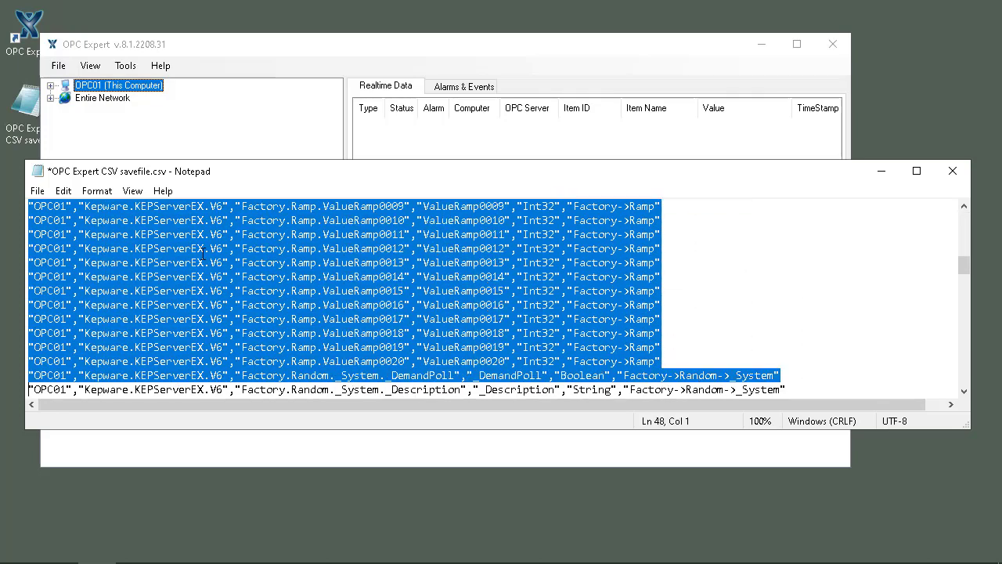
{"action": "scroll", "scroll_direction": "down", "scroll_amount": 3}
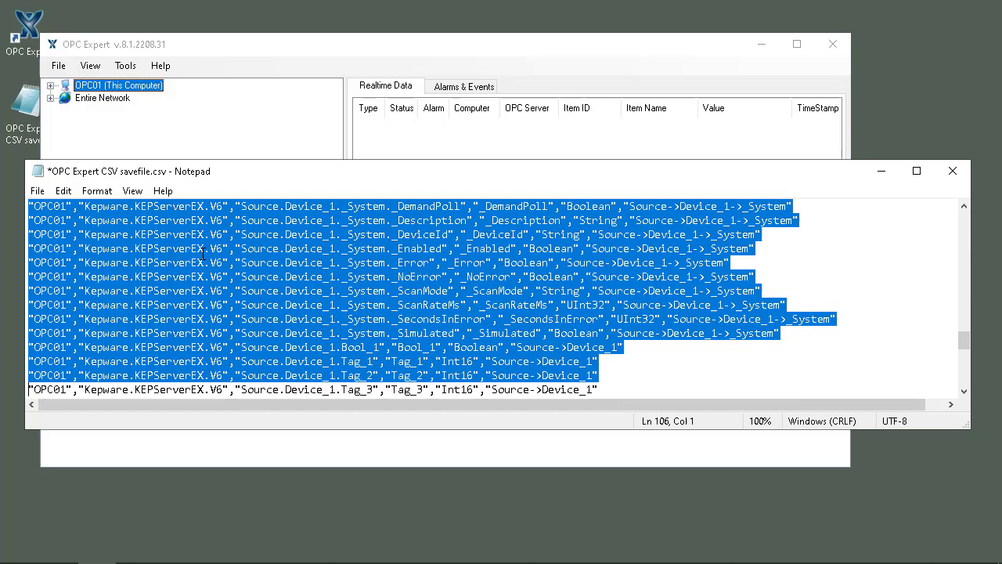
{"action": "scroll", "scroll_direction": "down", "scroll_amount": 3}
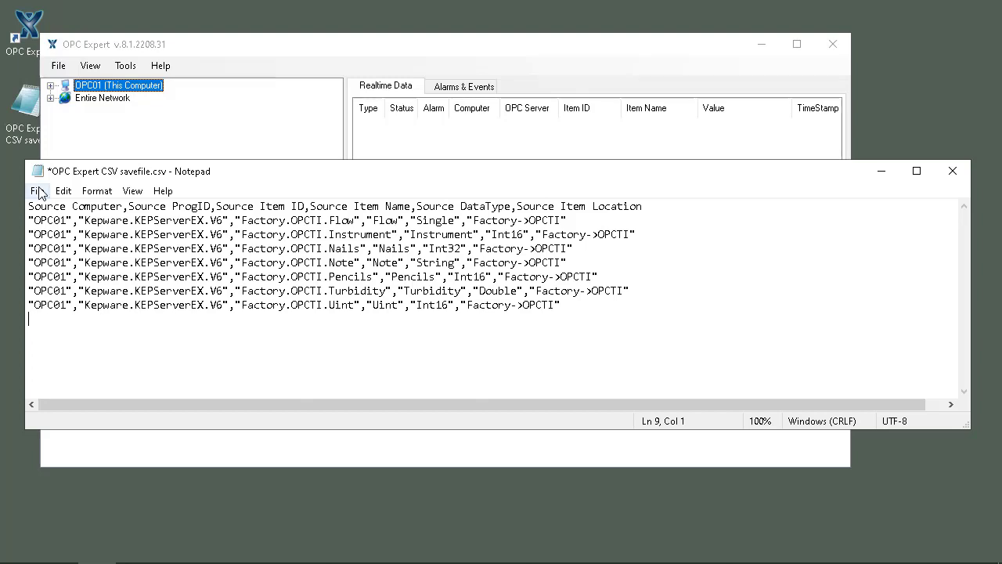
Save the trimmed CSV from Notepad and pick it up from the desktop to drop onto the Realtime Data pane
{"action": "left_click", "coordinate": [37, 191]}
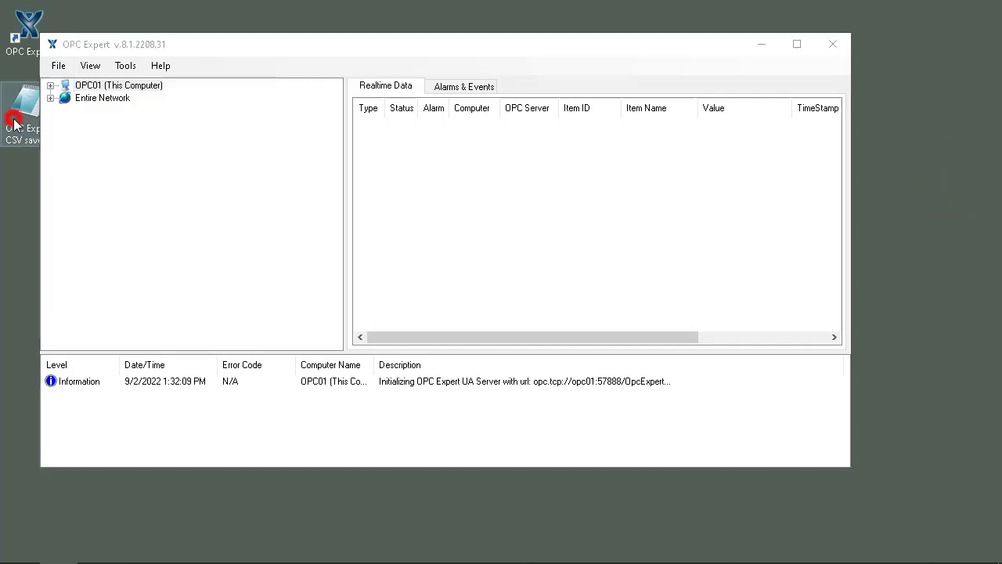
{"action": "left_click", "coordinate": [119, 84]}
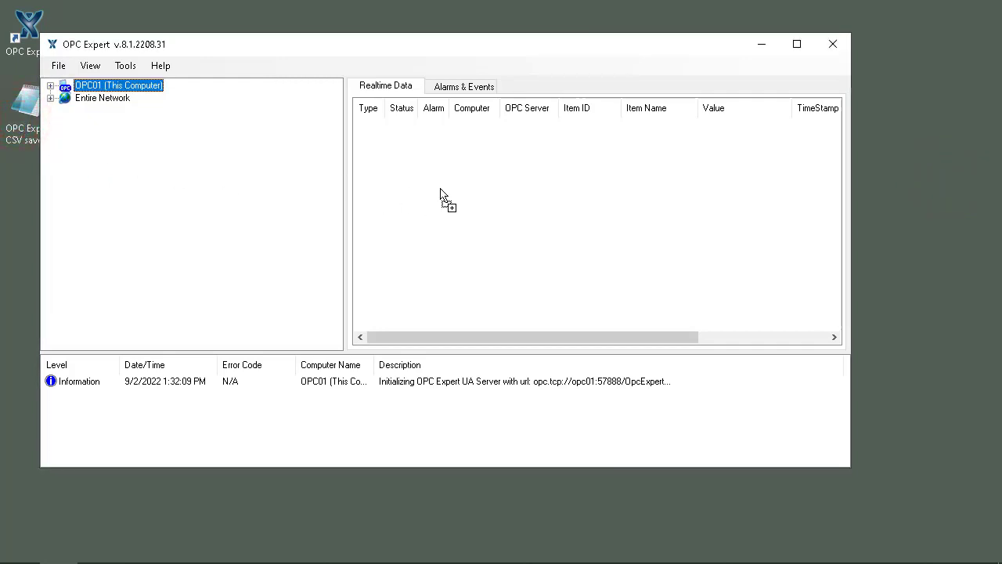